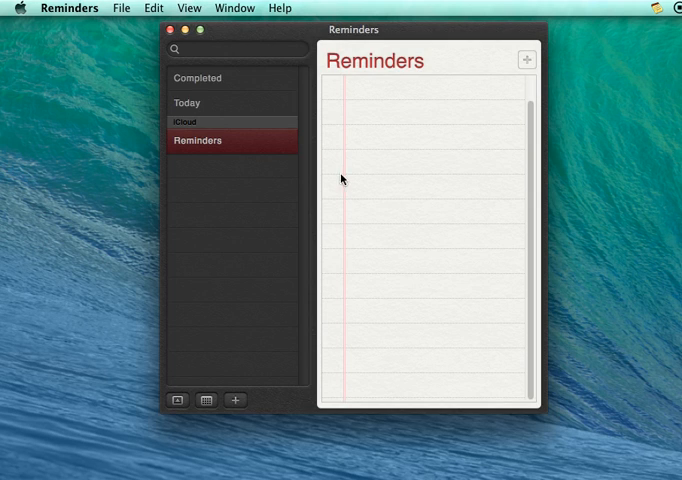
Add a new Reminders list named 'List to sync with To-do Lists'.
click(235, 400)
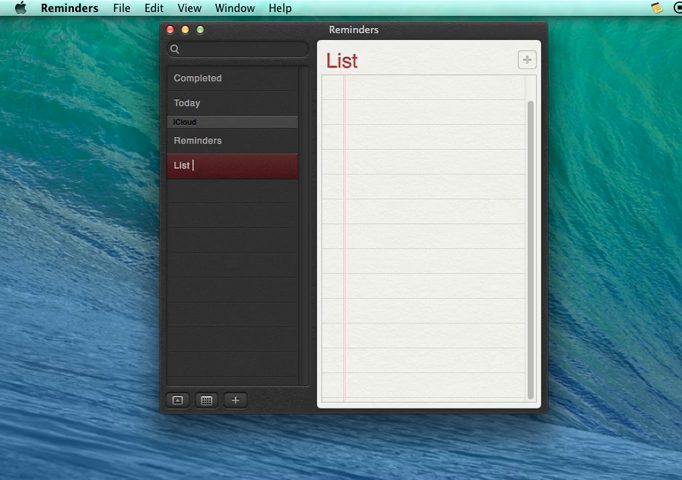
text(to sync with)
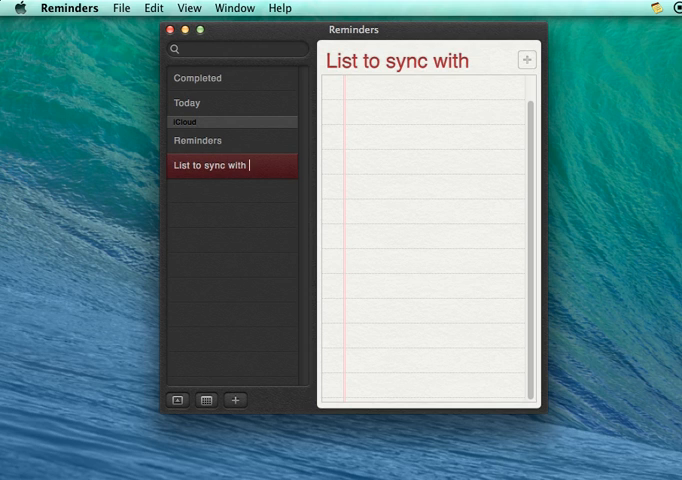
text(To-do Lists)
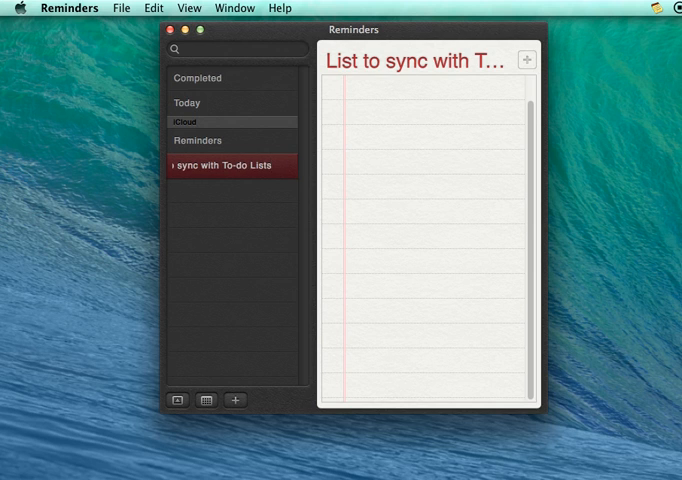
Add reminders Task 1, Task 2 and Task 3 to the new list.
click(526, 60)
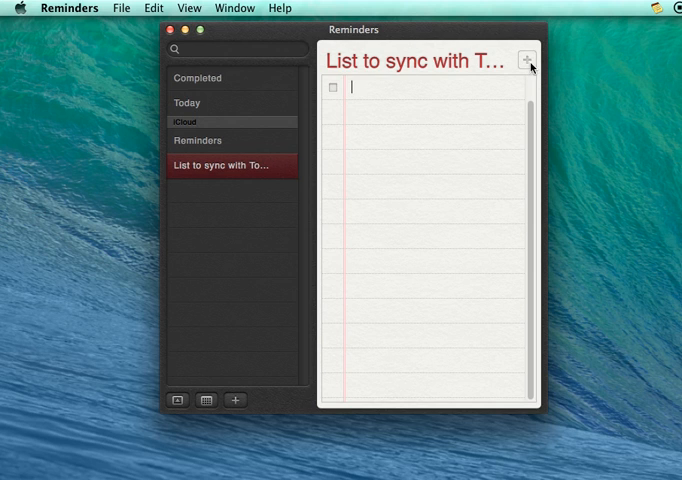
text(Task 1)
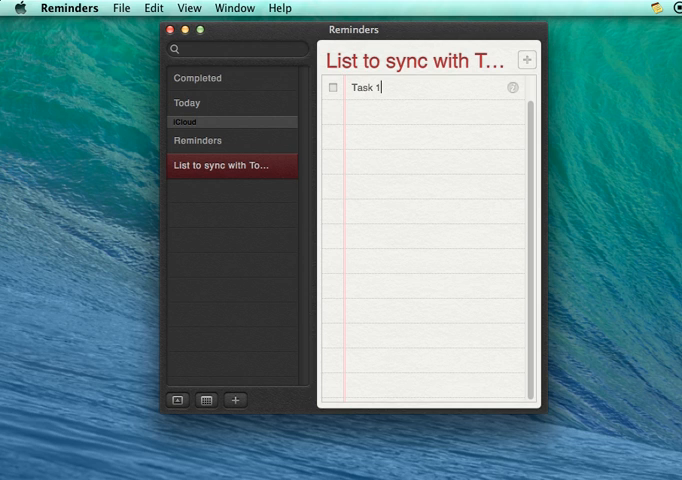
text(Task 2)
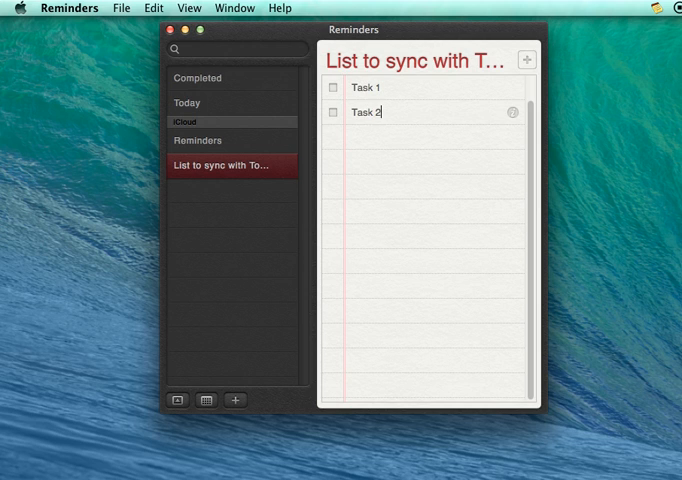
text(Task 3)
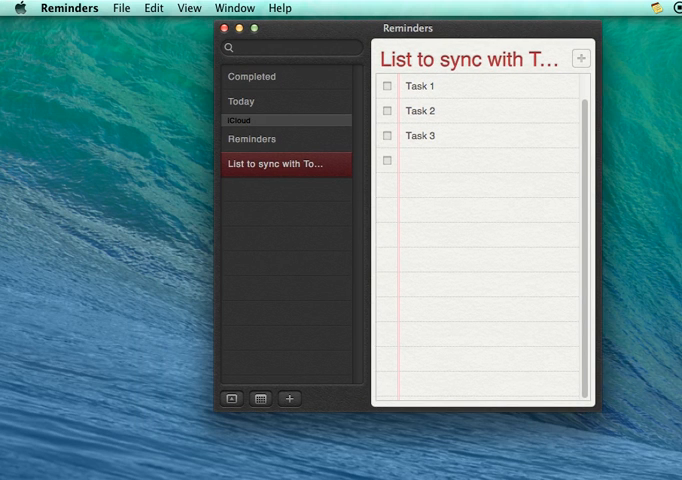
Switch to To-do Lists and create the new sticky note To-do List #1.
click(135, 8)
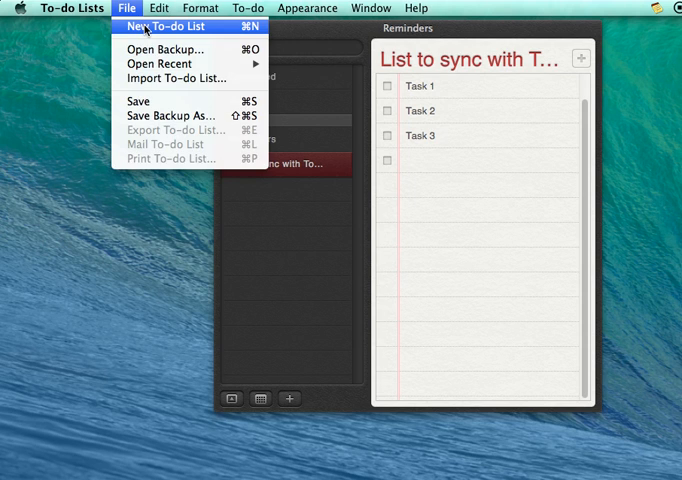
click(166, 26)
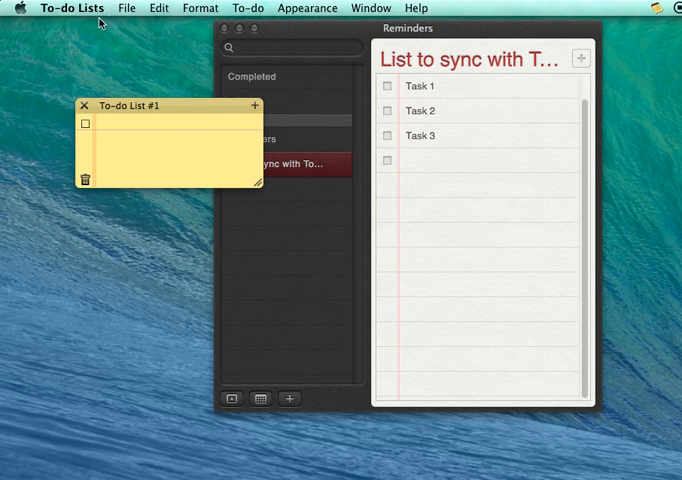
click(105, 124)
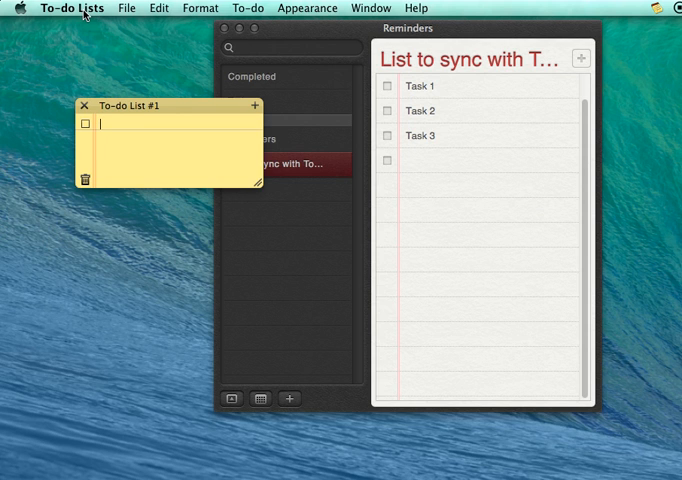
click(73, 8)
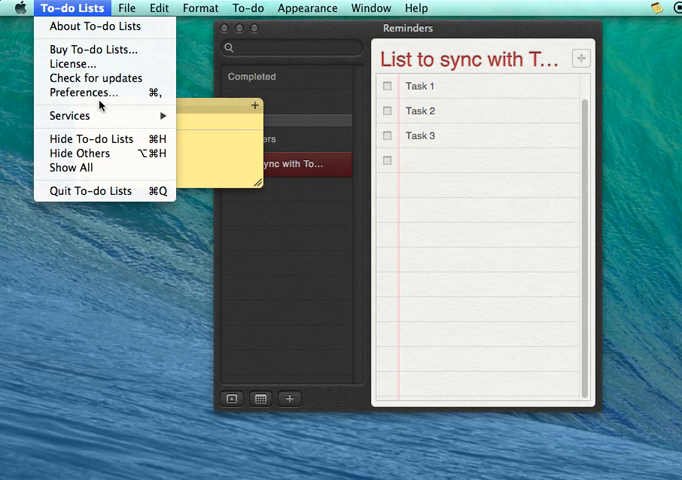
Enable iCal sync and pair To-do List #1 with 'List to sync with To-do Lists', then apply.
click(84, 92)
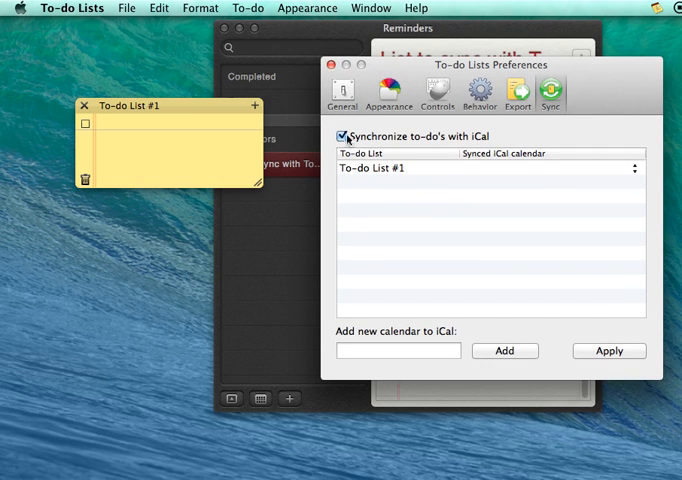
mouse_move(564, 246)
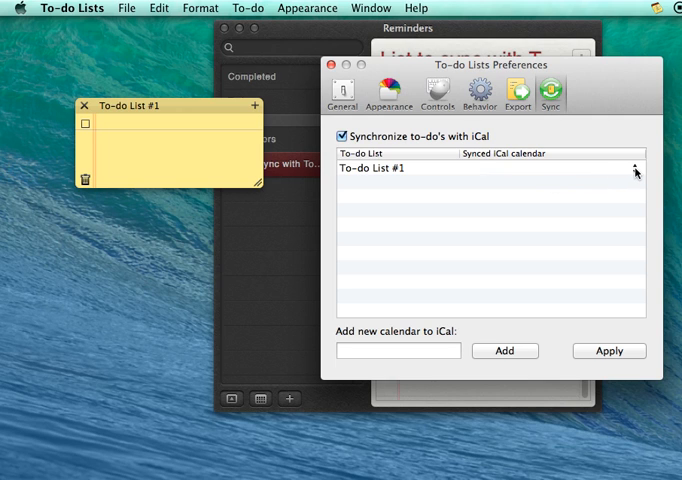
click(633, 169)
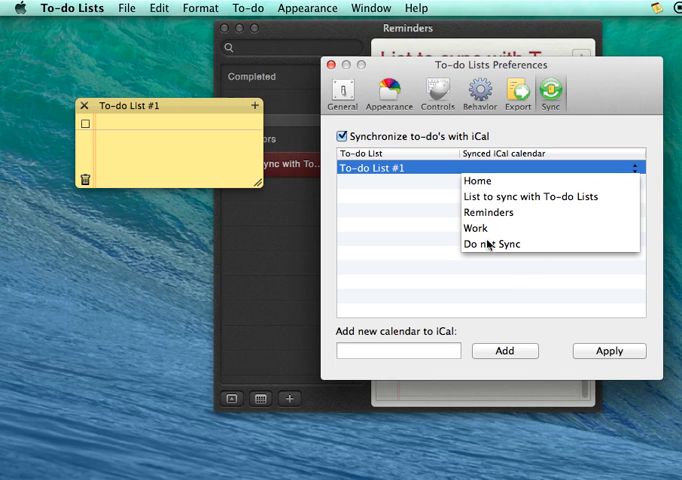
click(549, 196)
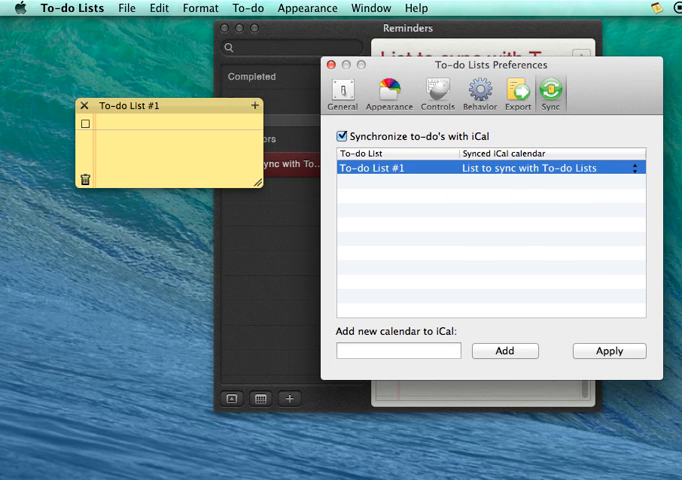
click(609, 351)
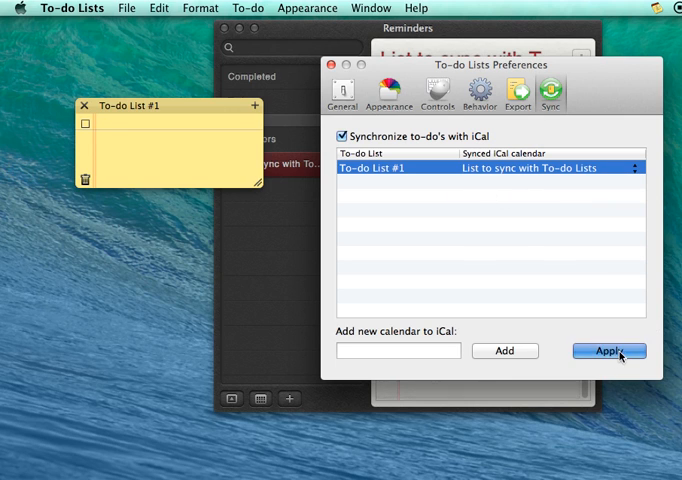
Close Preferences and add 'A new task' to To-do List #1.
click(609, 351)
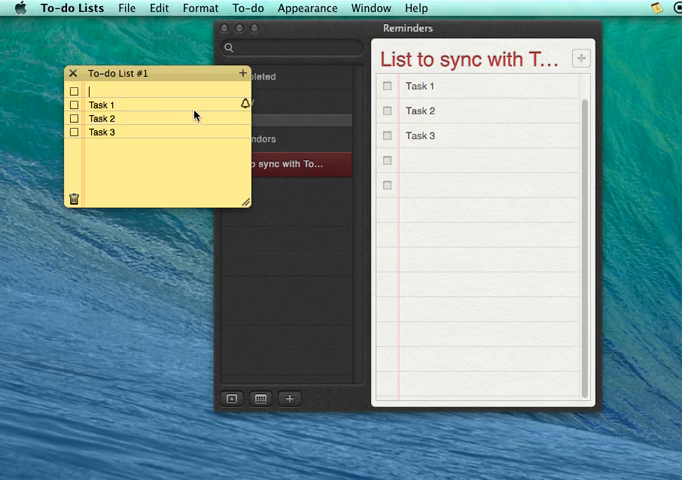
text(A new task)
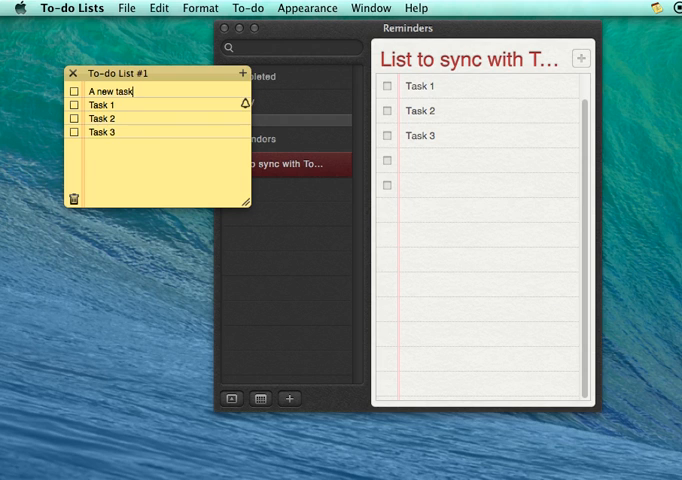